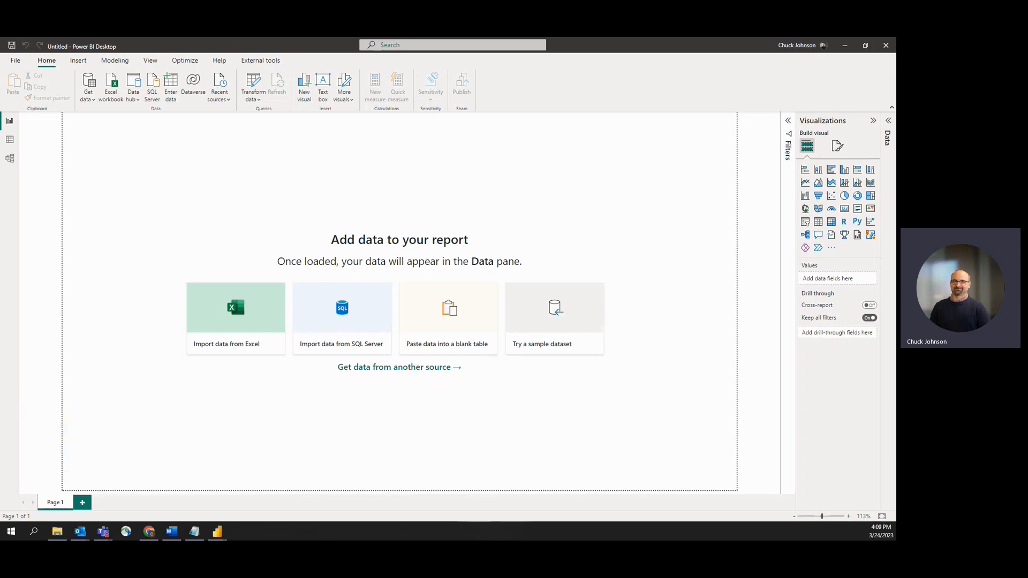
- Start a blank query via Get data to hold the current local date-time formula
left_click(87, 86)
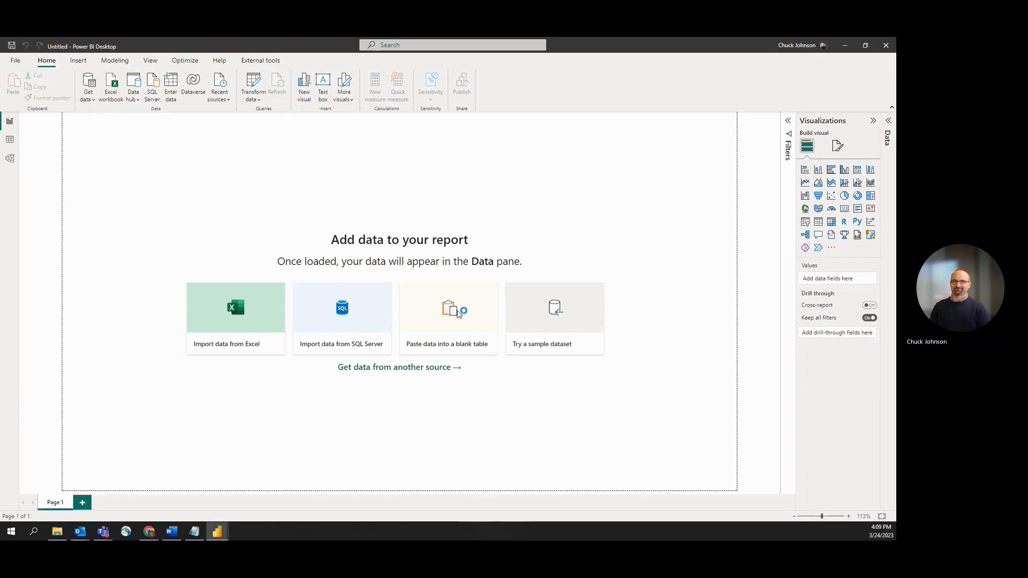
left_click(448, 309)
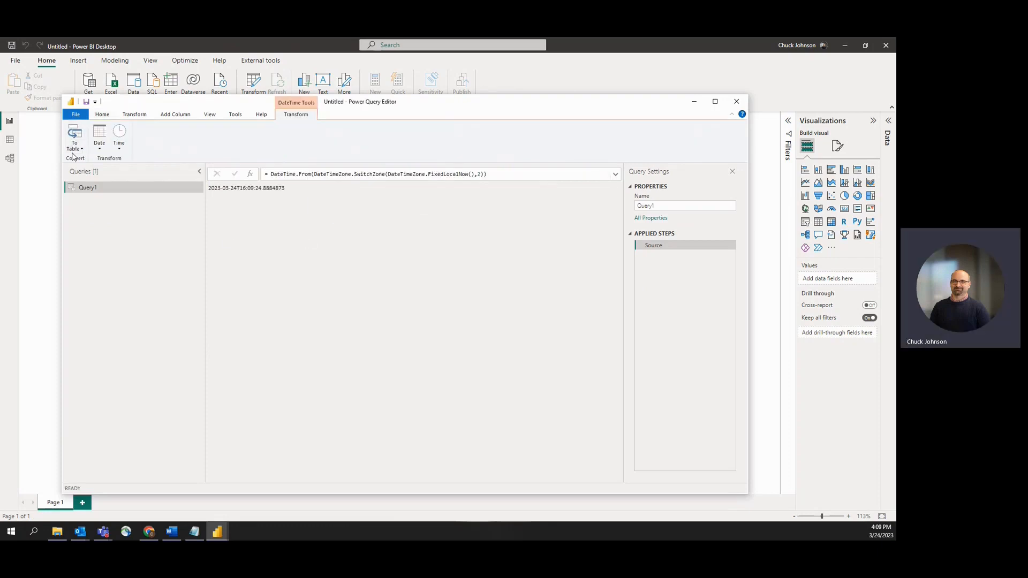
- Convert the datetime to a table named 'Last Refresh' with column 'Last Refresh Date Time'
left_click(74, 135)
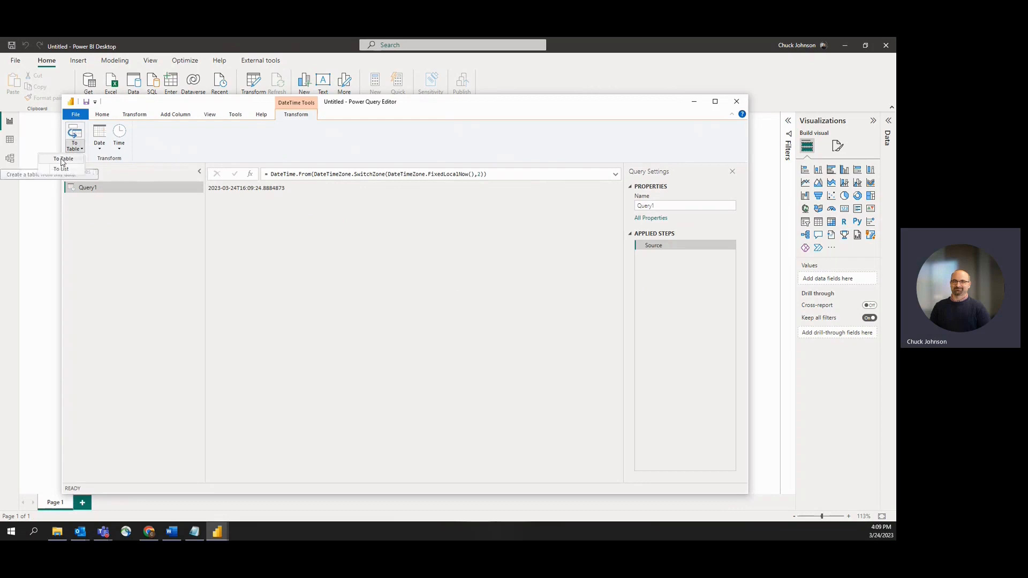
left_click(63, 158)
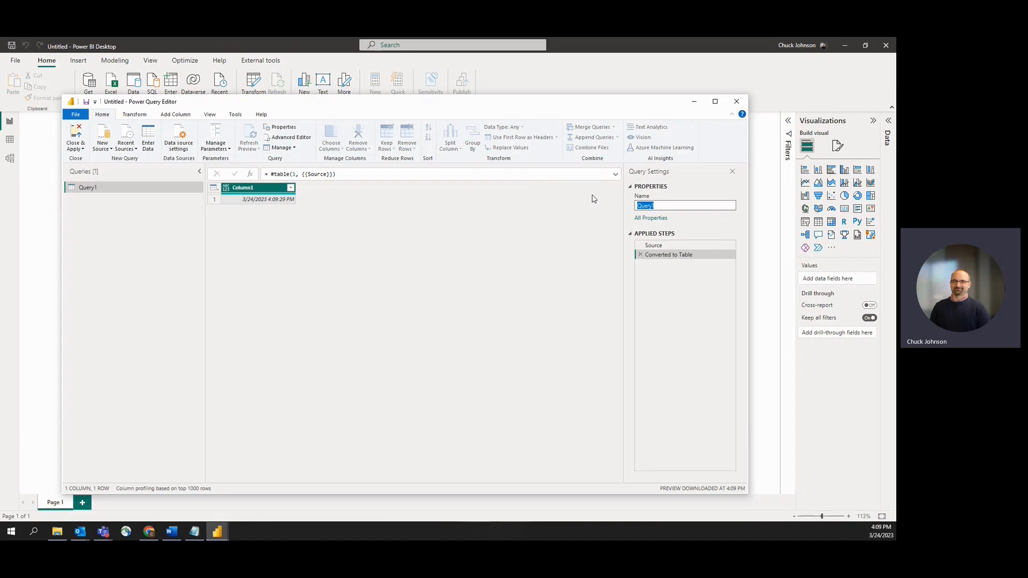
type("Last Refresh")
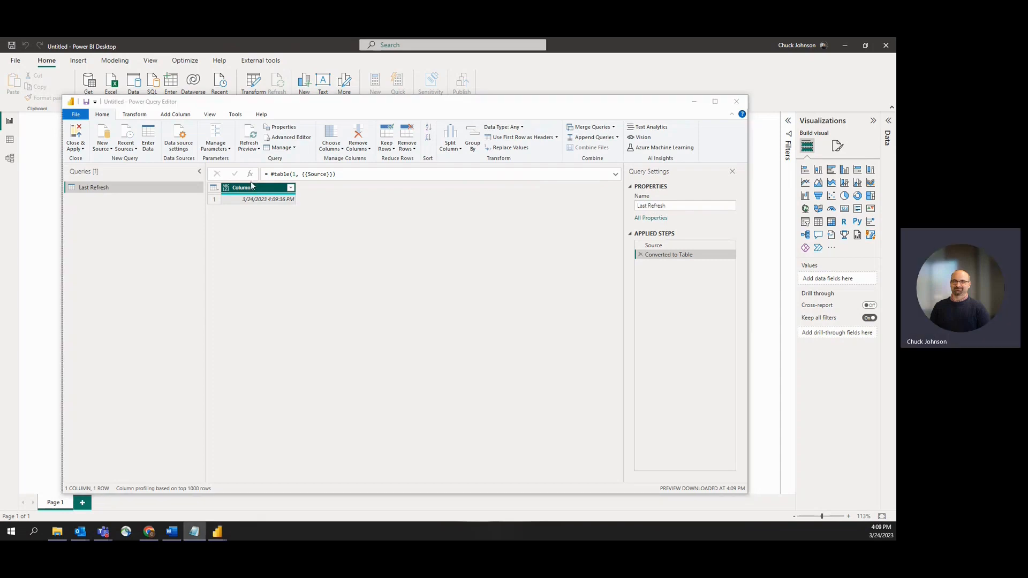
double_click(243, 187)
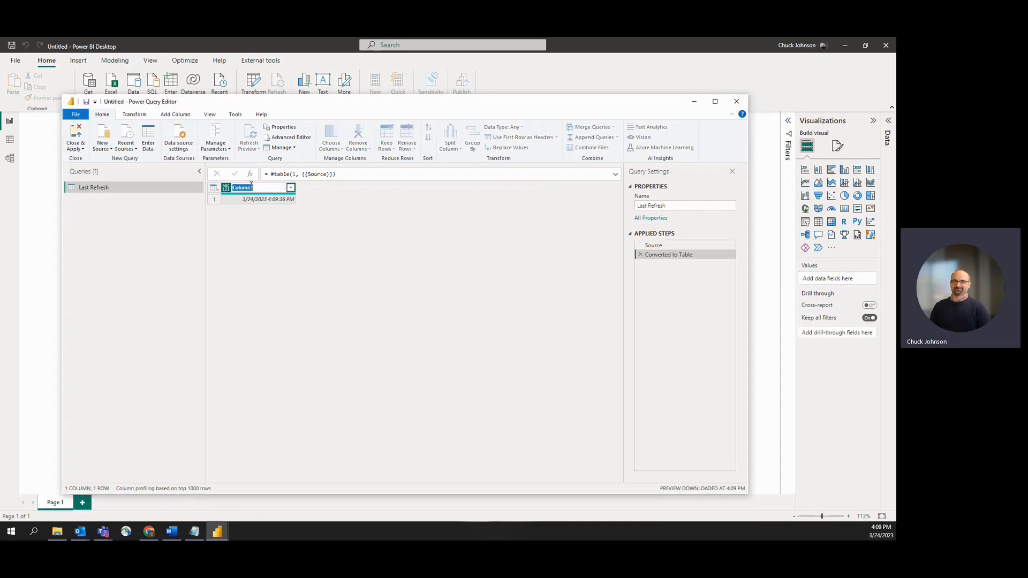
type("Last Refresh Date Time")
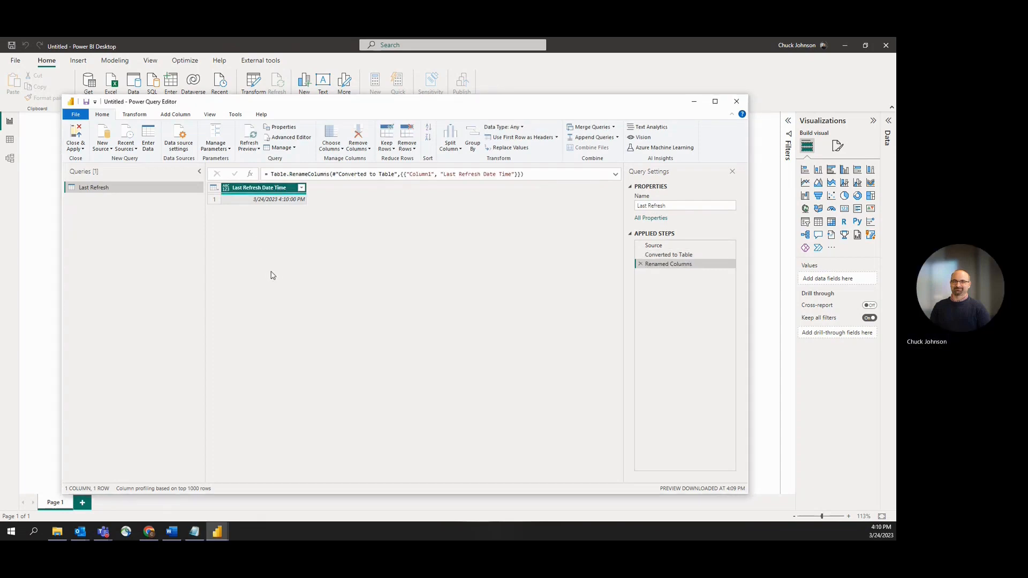
- Duplicate the datetime column as 'Last Refresh Date' typed as Date only
left_click(175, 114)
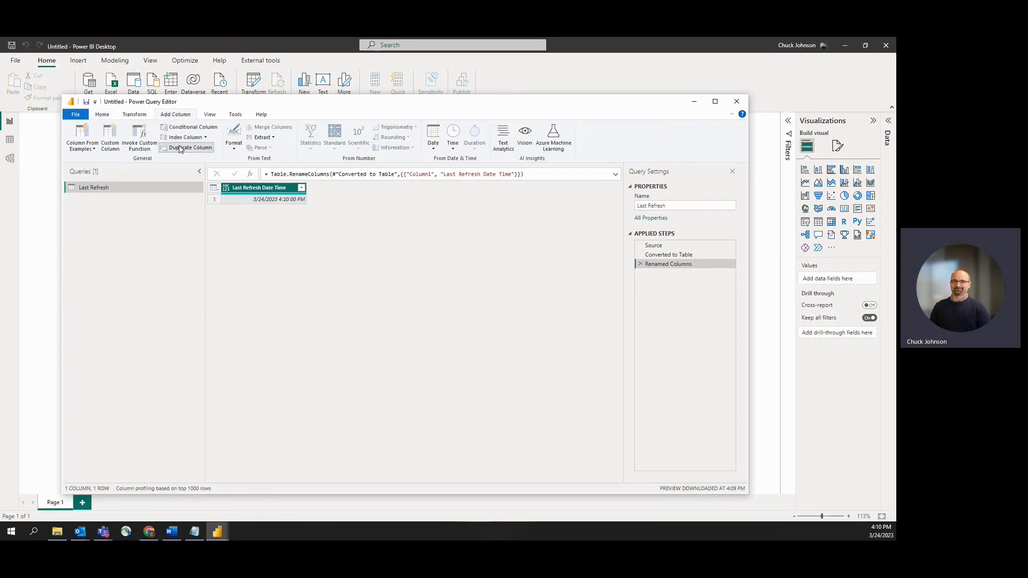
left_click(189, 147)
type("Last Refresh Date")
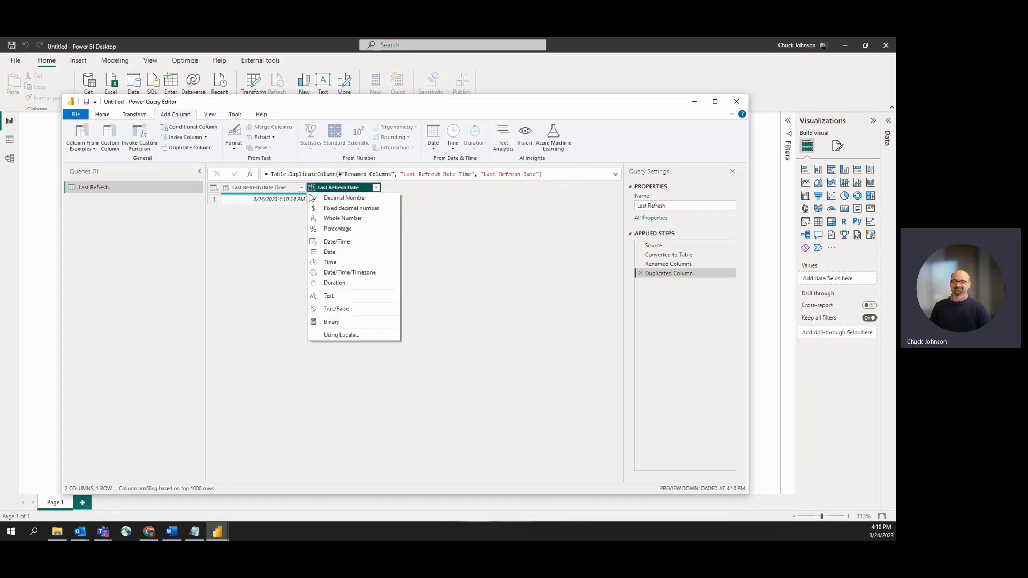
left_click(329, 252)
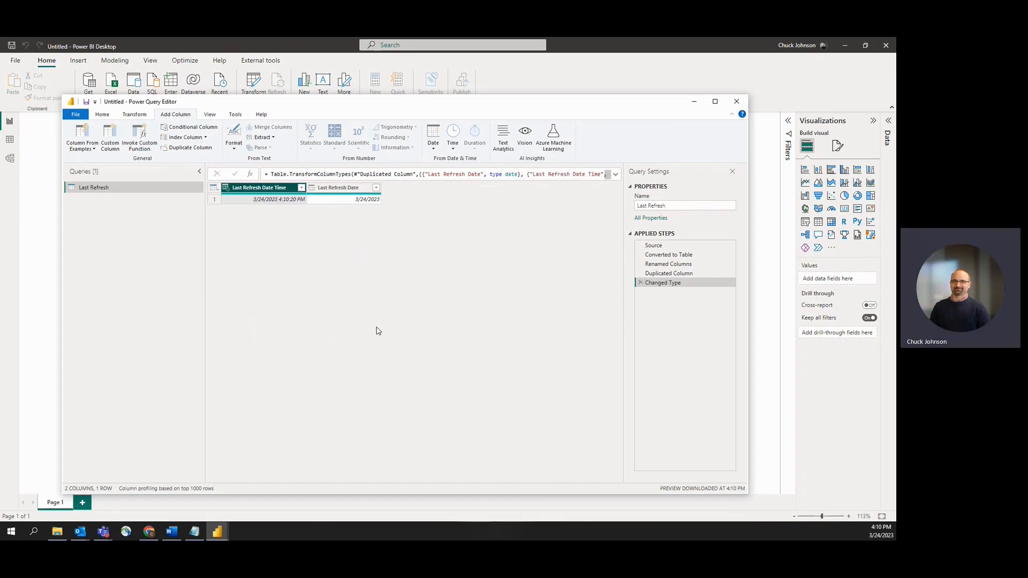
mouse_move(661, 318)
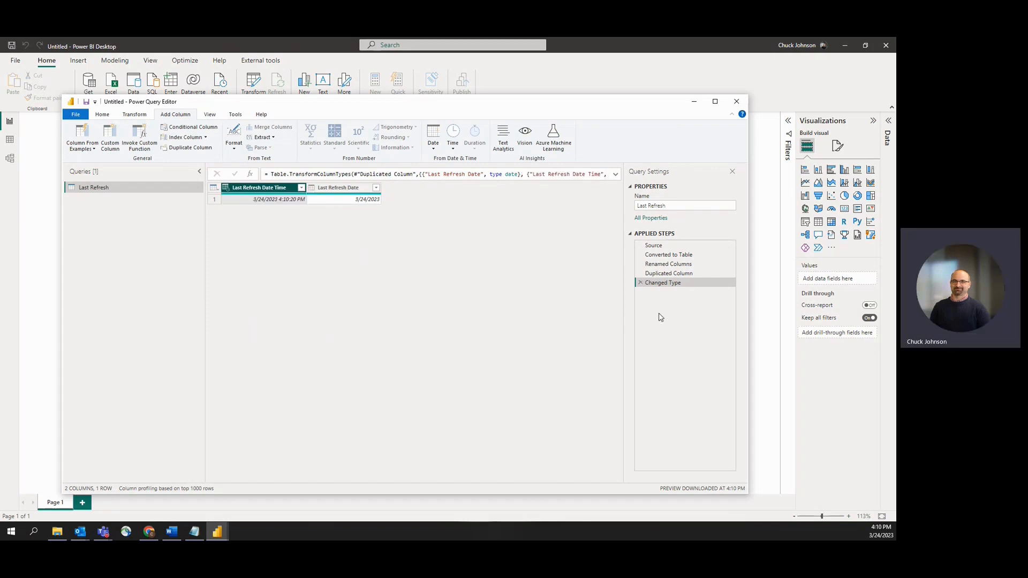
mouse_move(153, 162)
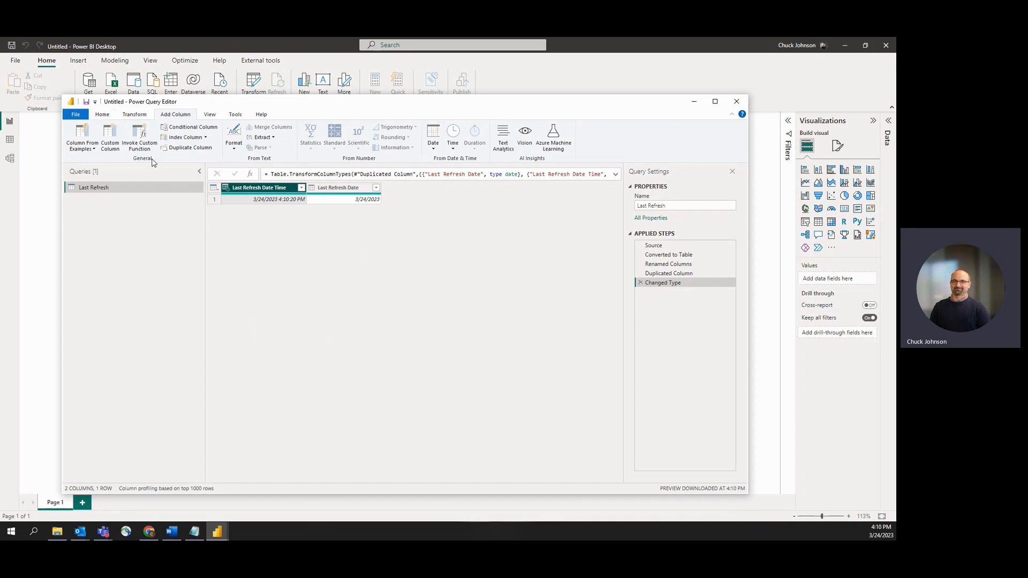
left_click(75, 136)
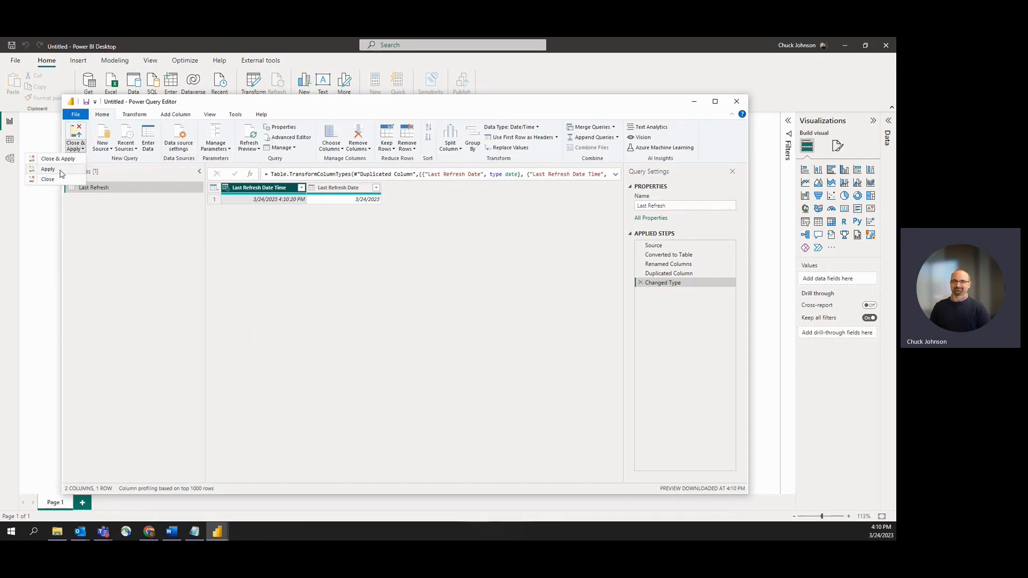
- Apply and load the Last Refresh query, review its M code in Advanced Editor, then cancel out
left_click(48, 169)
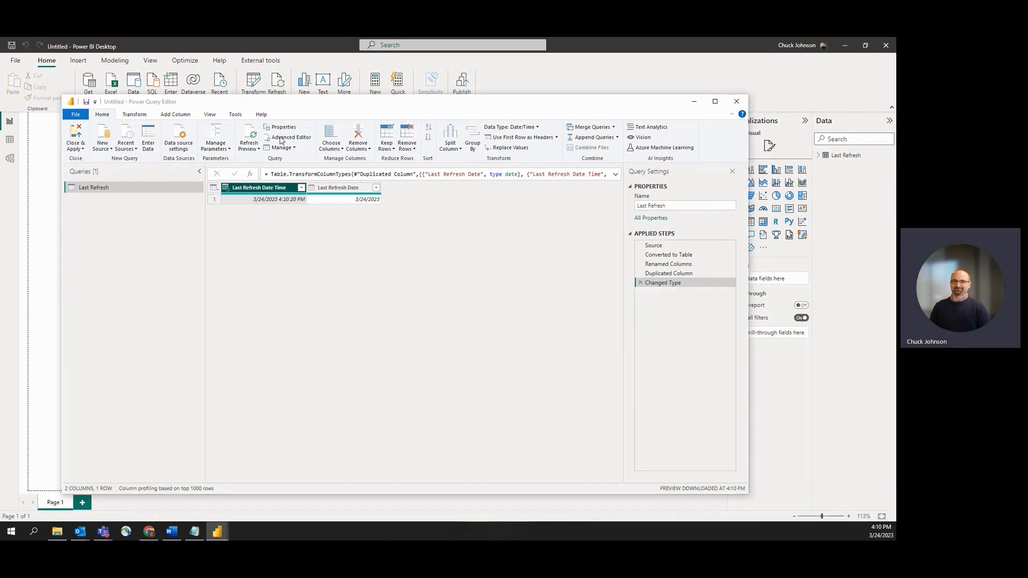
left_click(291, 137)
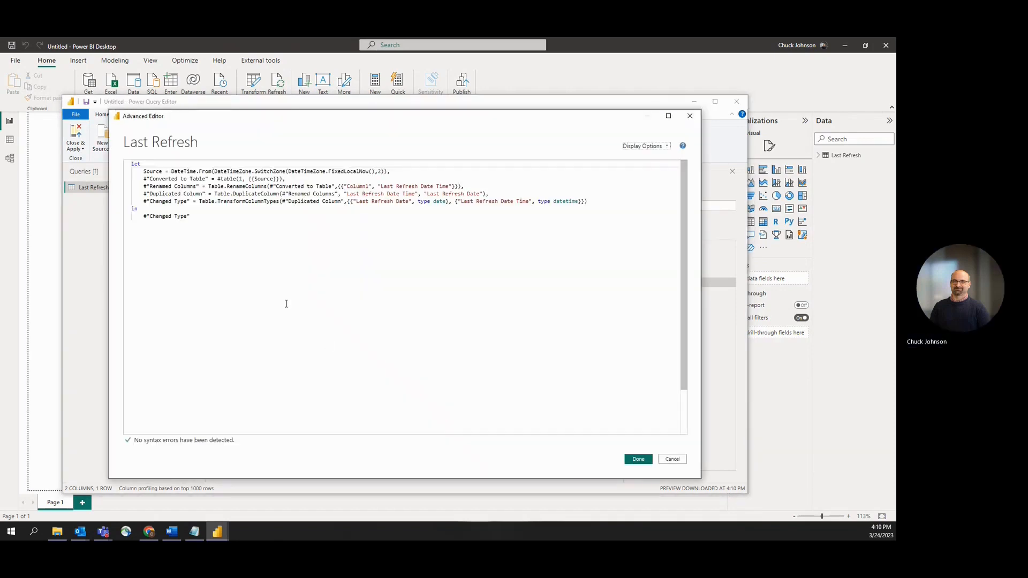
mouse_move(270, 266)
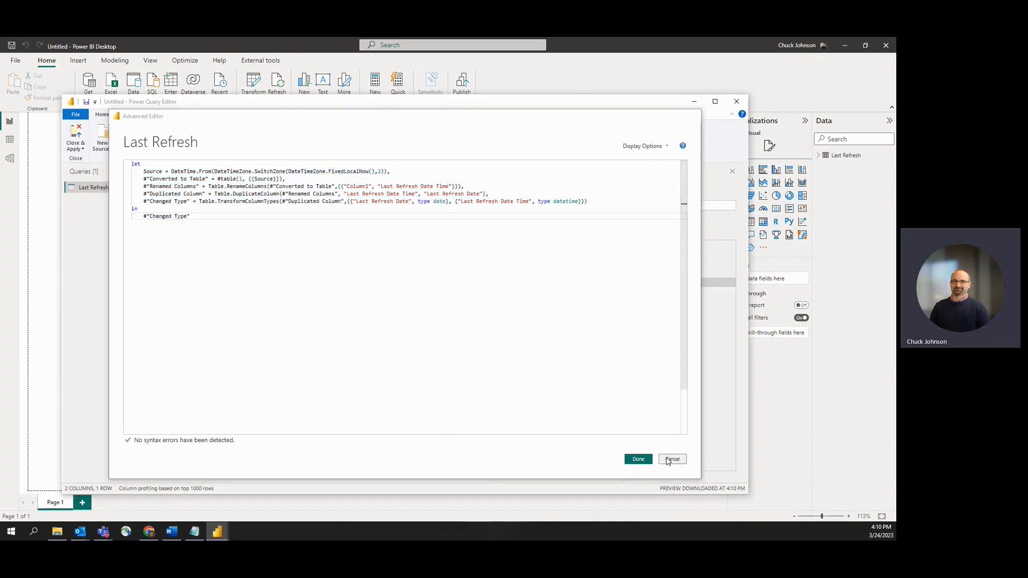
left_click(671, 459)
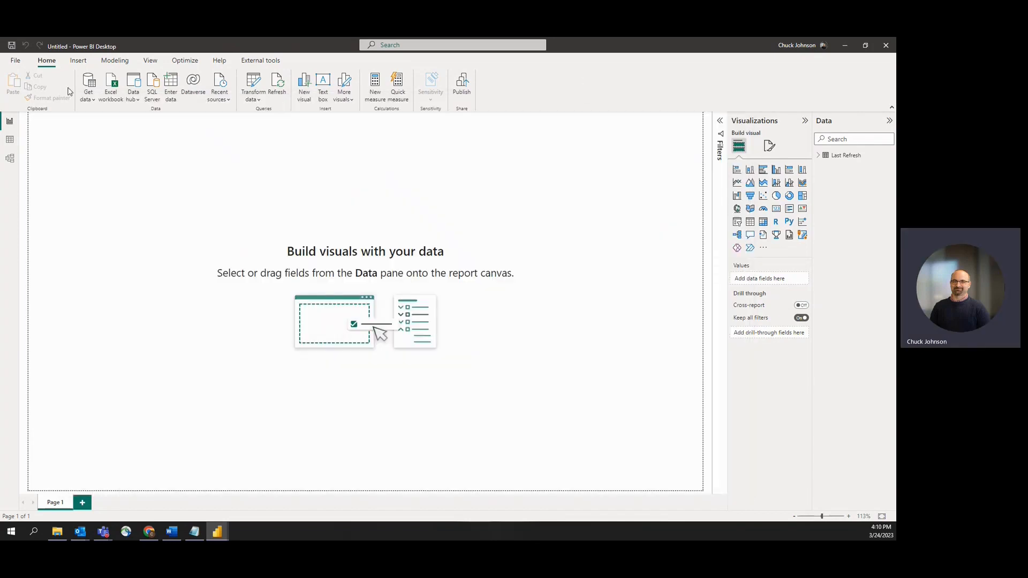
left_click(78, 60)
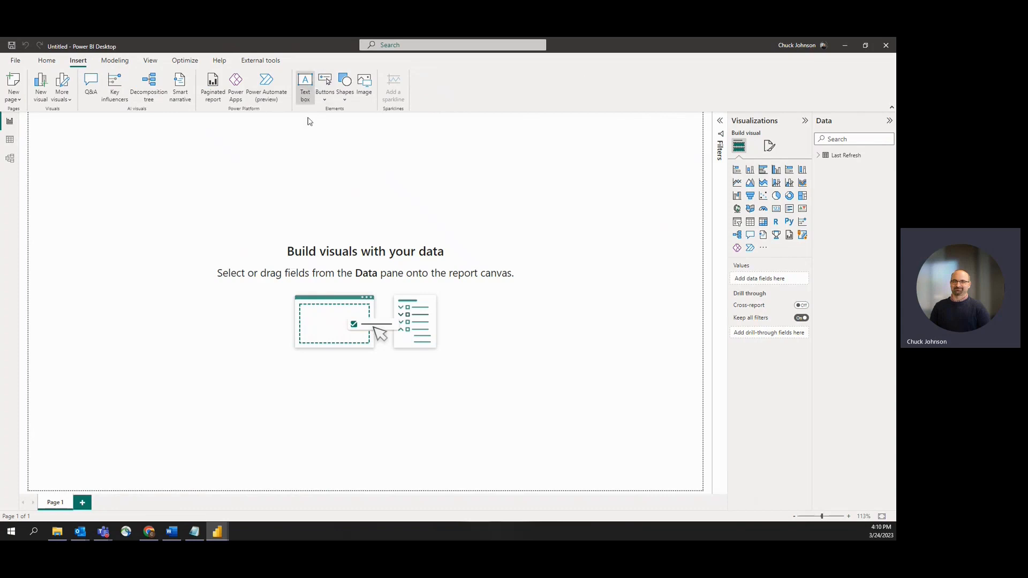
- Add a text box on the report page holding the pasted Last Refresh M code
left_click(305, 85)
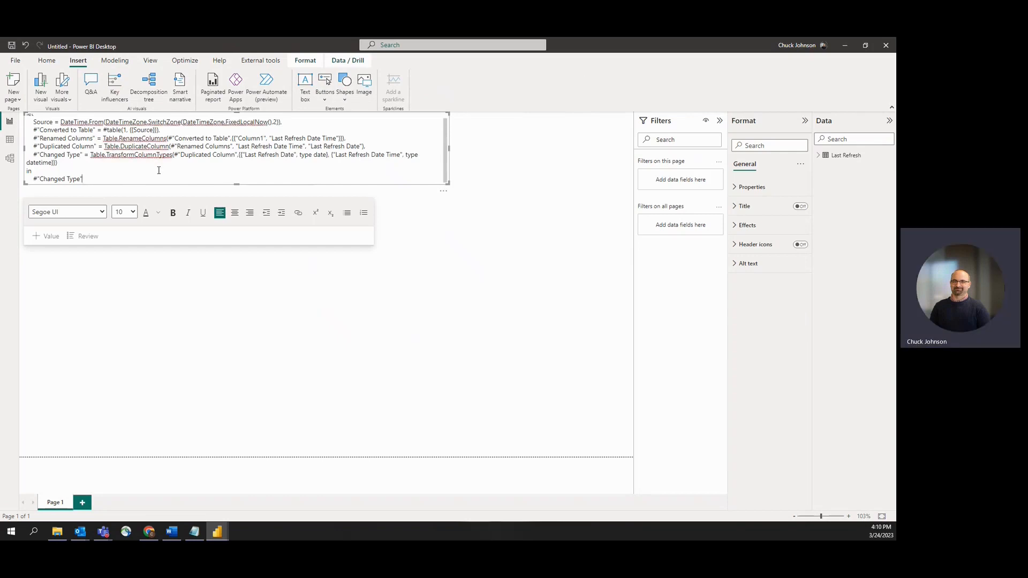
mouse_move(211, 345)
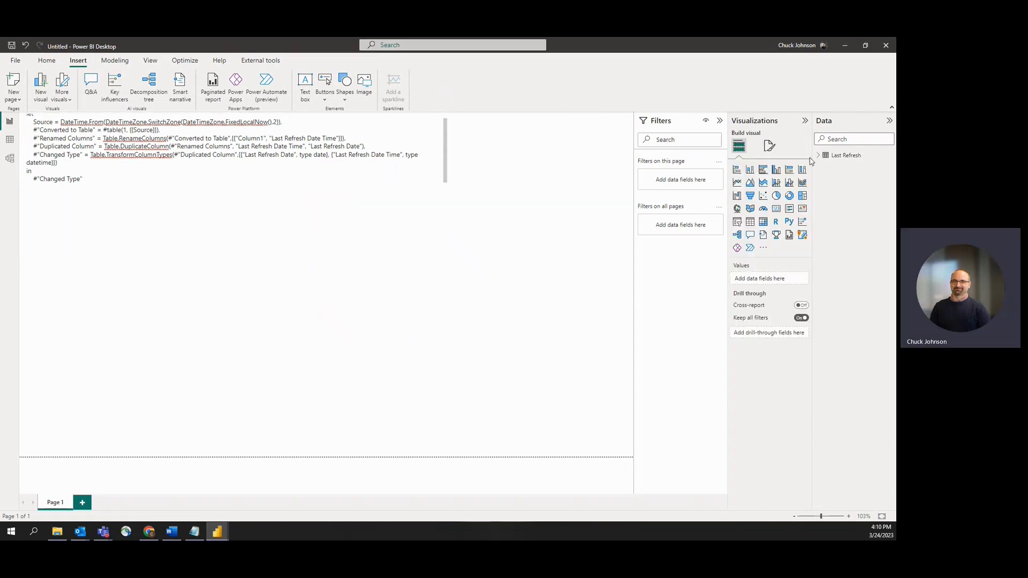
- Create measure Date Last Refreshed = VALUES('Last Refresh'[Last Refresh Date]) formatted m/d/yyyy
left_click(818, 155)
type("Date Last Refreshed = VALUES( 'Last Refresh'[Last Refresh Date] )")
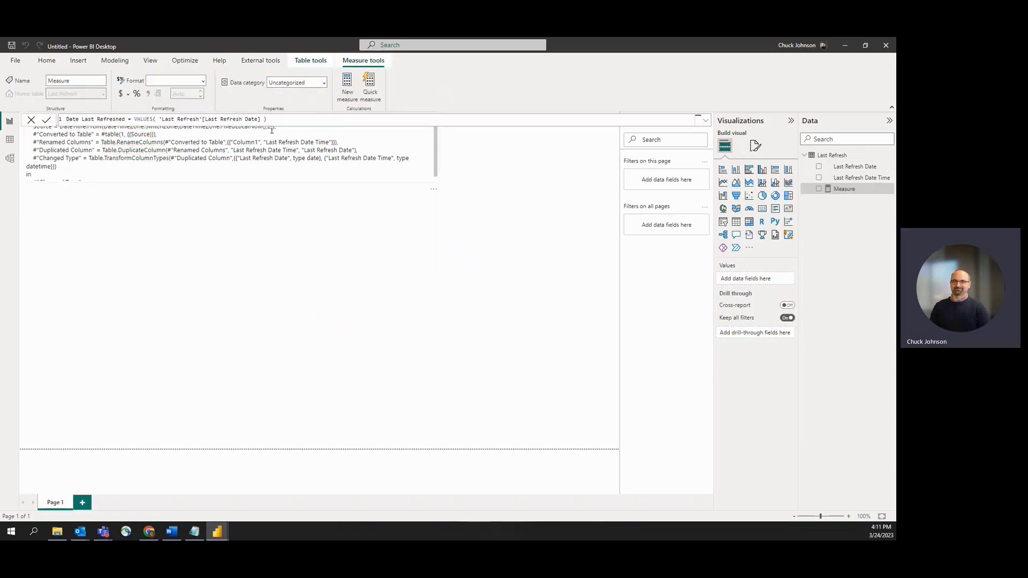
left_click(843, 188)
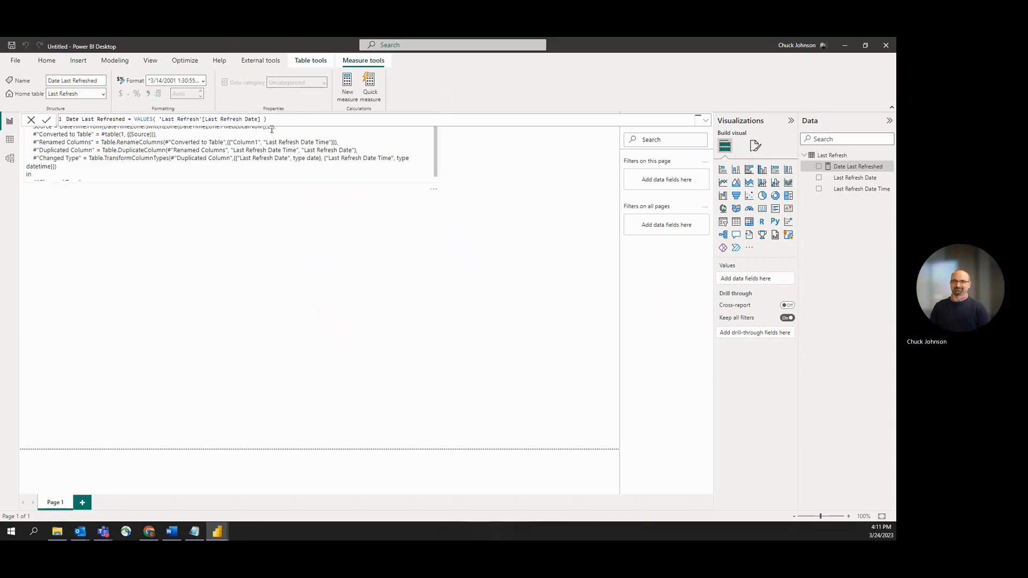
mouse_move(203, 81)
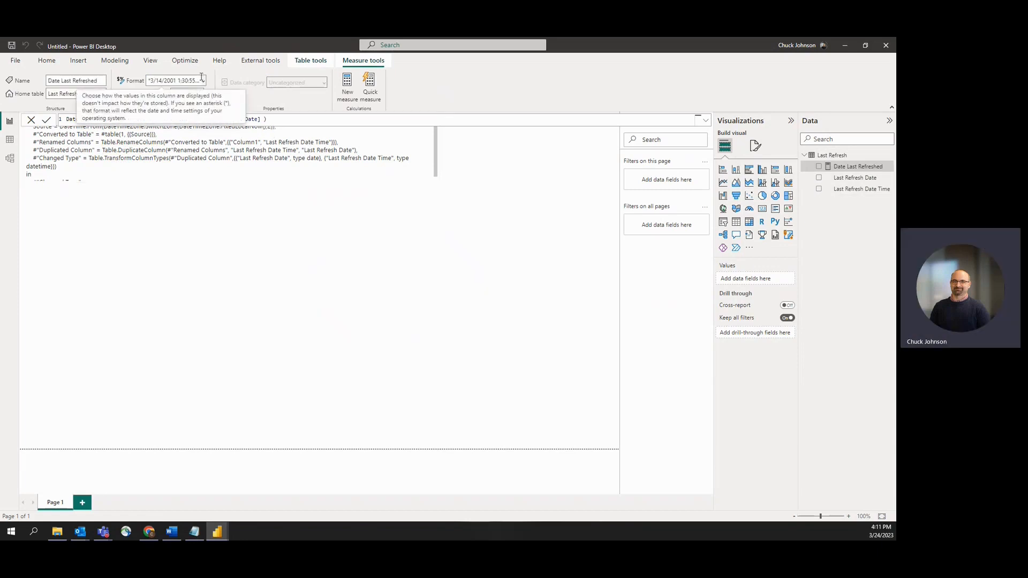
left_click(201, 80)
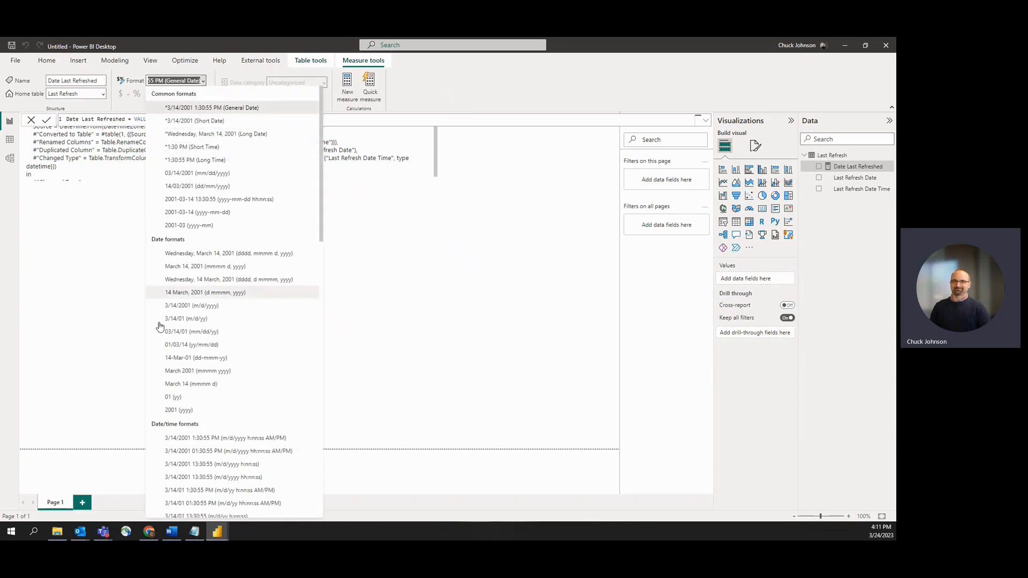
left_click(187, 306)
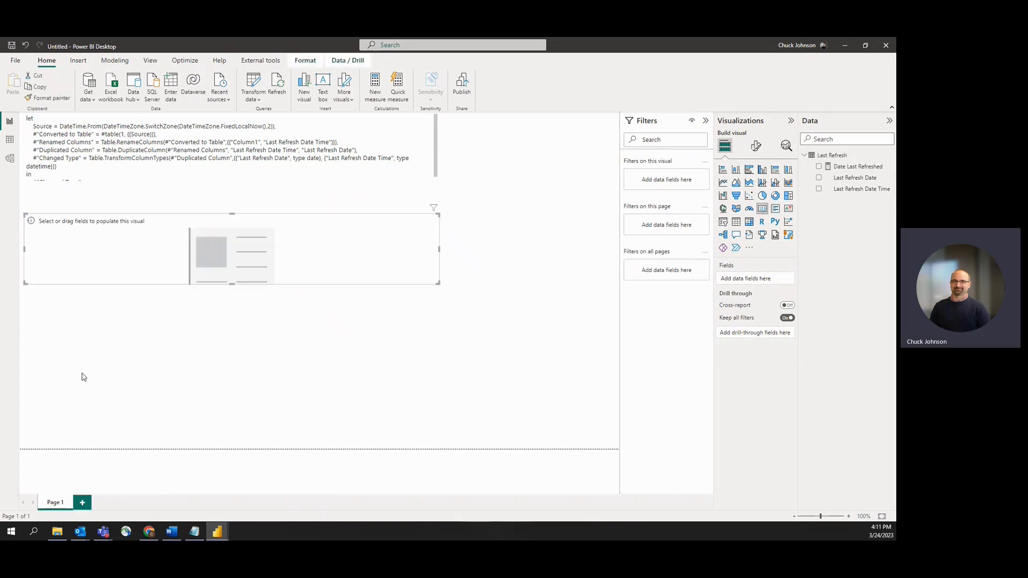
- Show Date Last Refreshed (3/24/2023) in the card and start a DateTime Last Refreshed measure
left_click(819, 166)
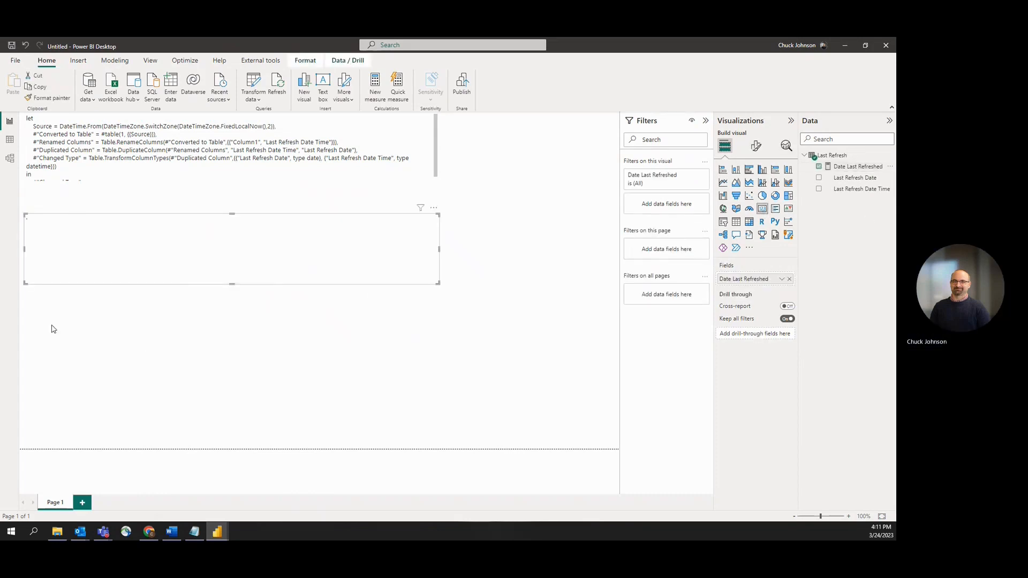
left_click(818, 166)
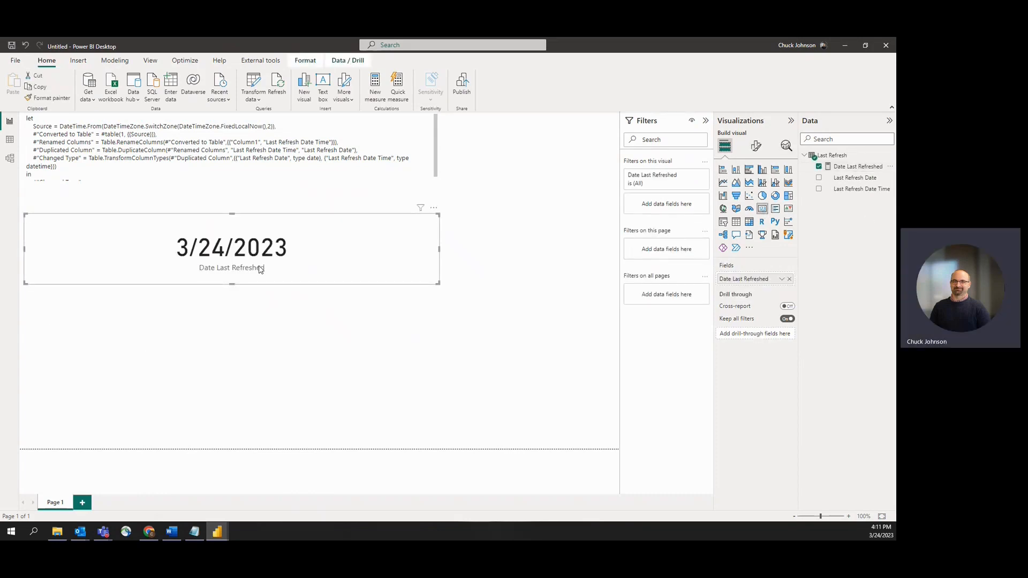
right_click(828, 155)
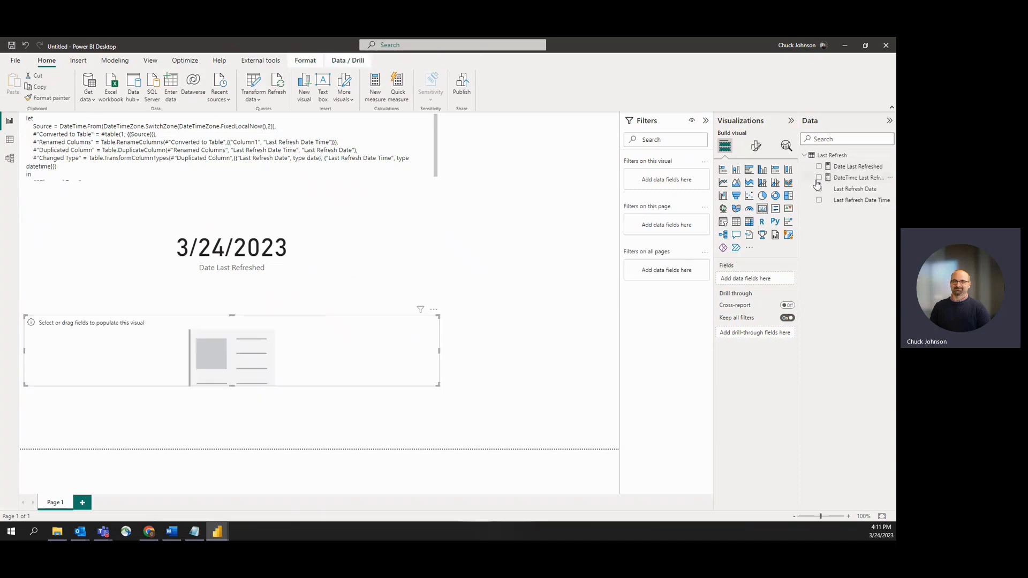
- Put DateTime Last Refreshed in the second card and reopen the Last Refresh query in Transform data
left_click(818, 178)
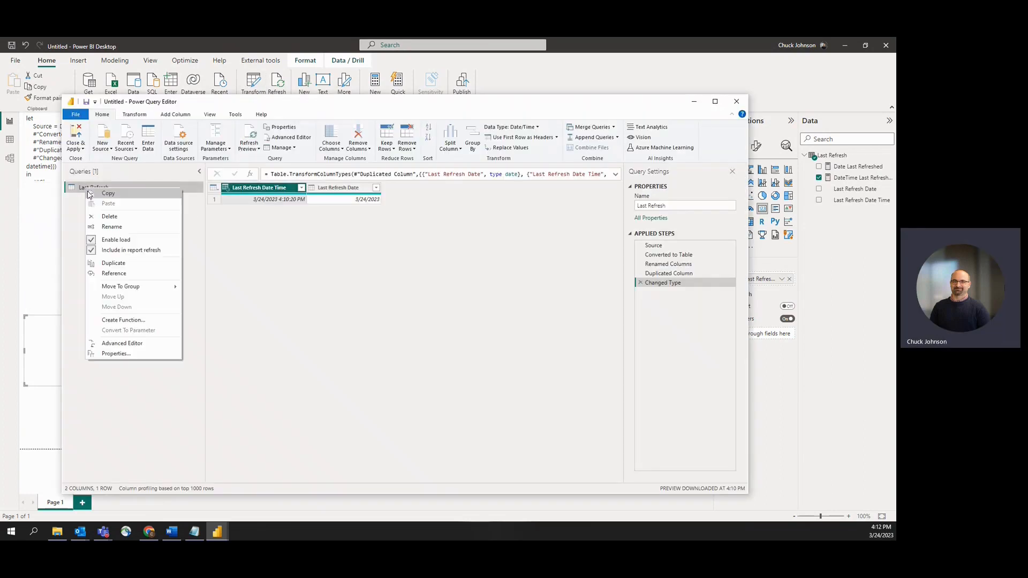
left_click(93, 187)
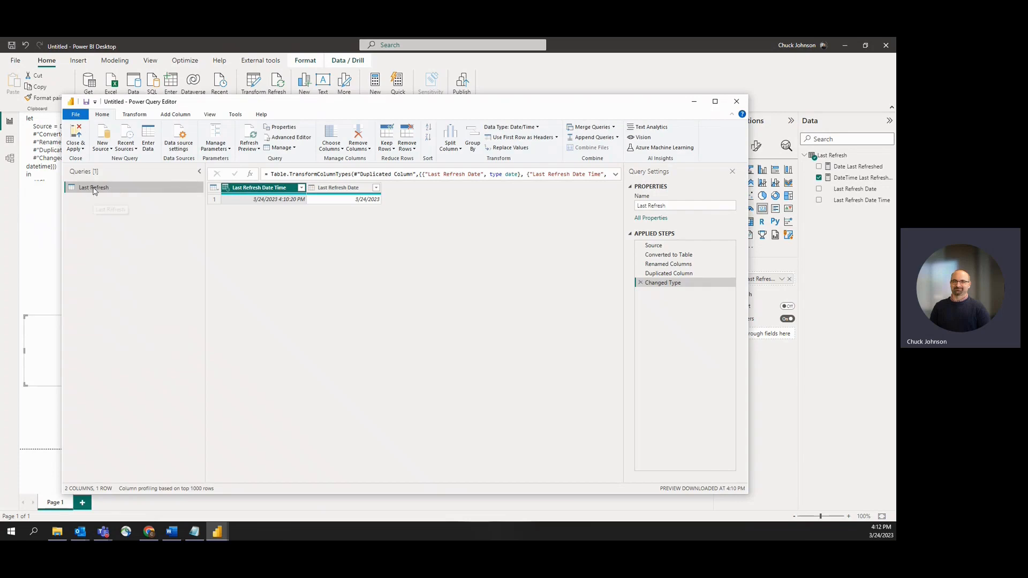